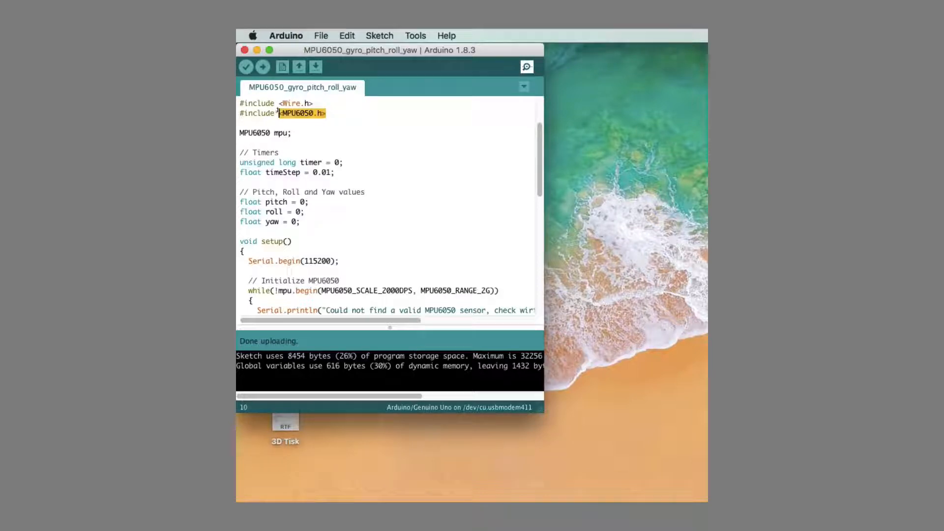
Step: Highlight the MPU6050 library include, then check the Arduino/Genuino Uno board on port usbmodem411
click(321, 35)
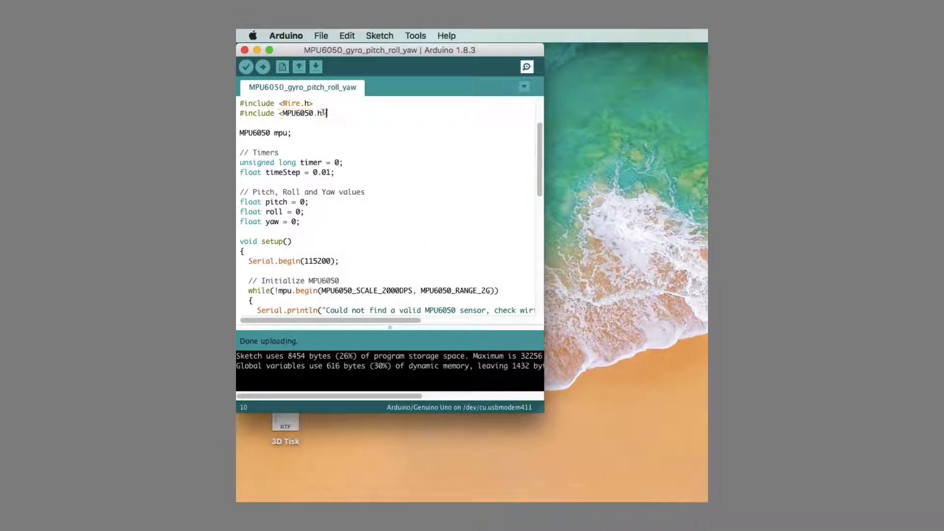
double_click(301, 113)
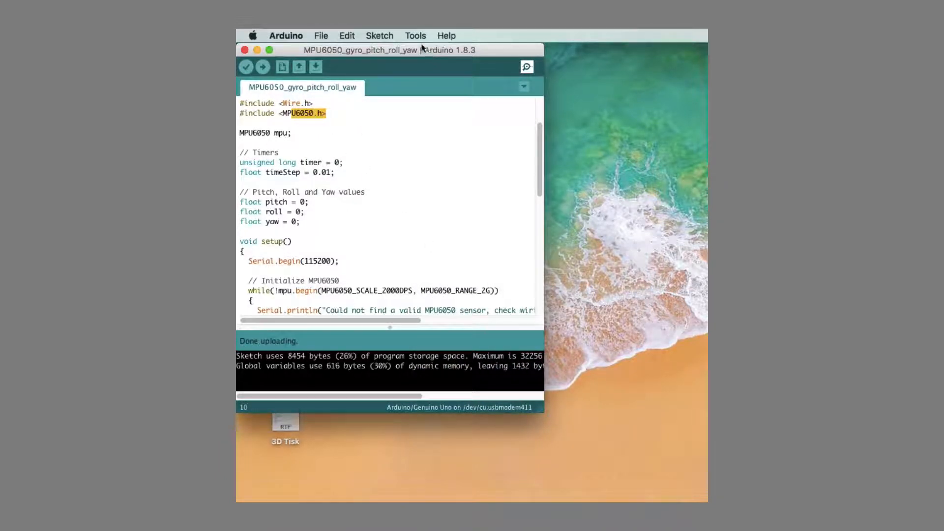
click(415, 36)
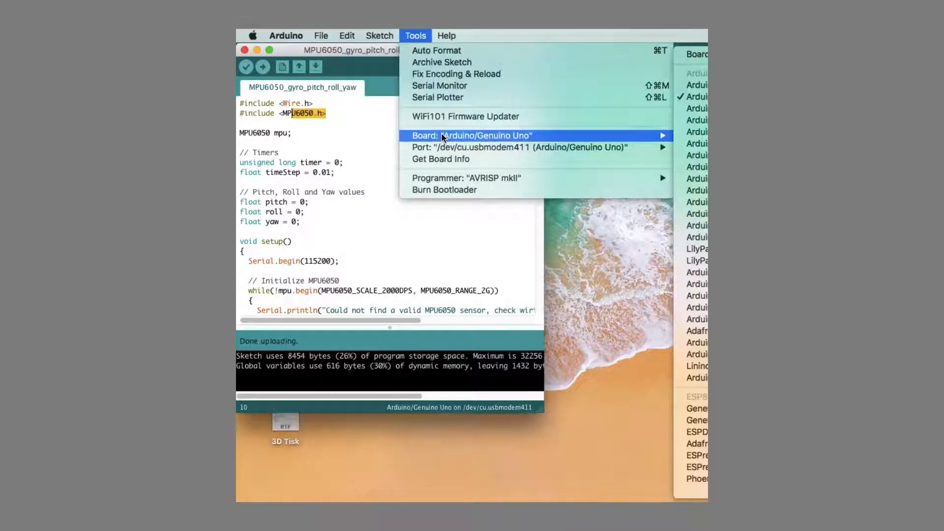
mouse_move(429, 160)
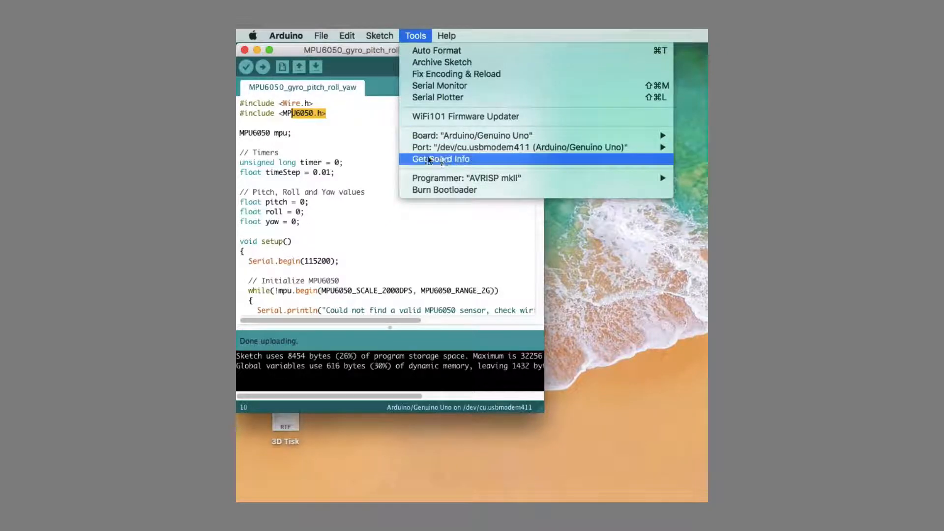